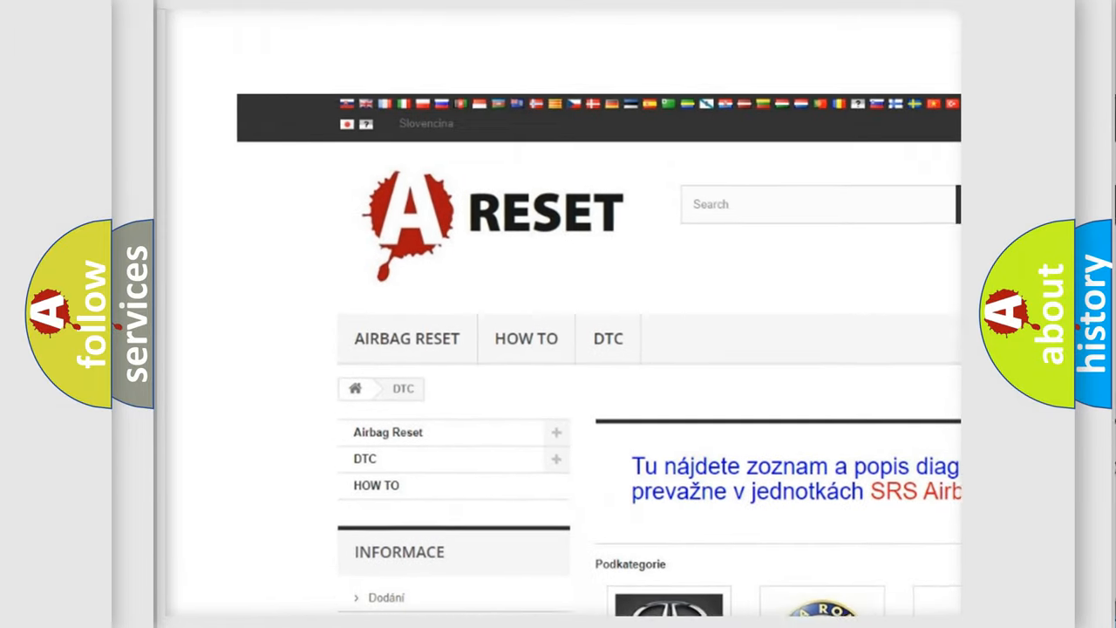
# Find Saturn in the DTC brand grid and browse its trouble code list
pyautogui.scroll(-3)
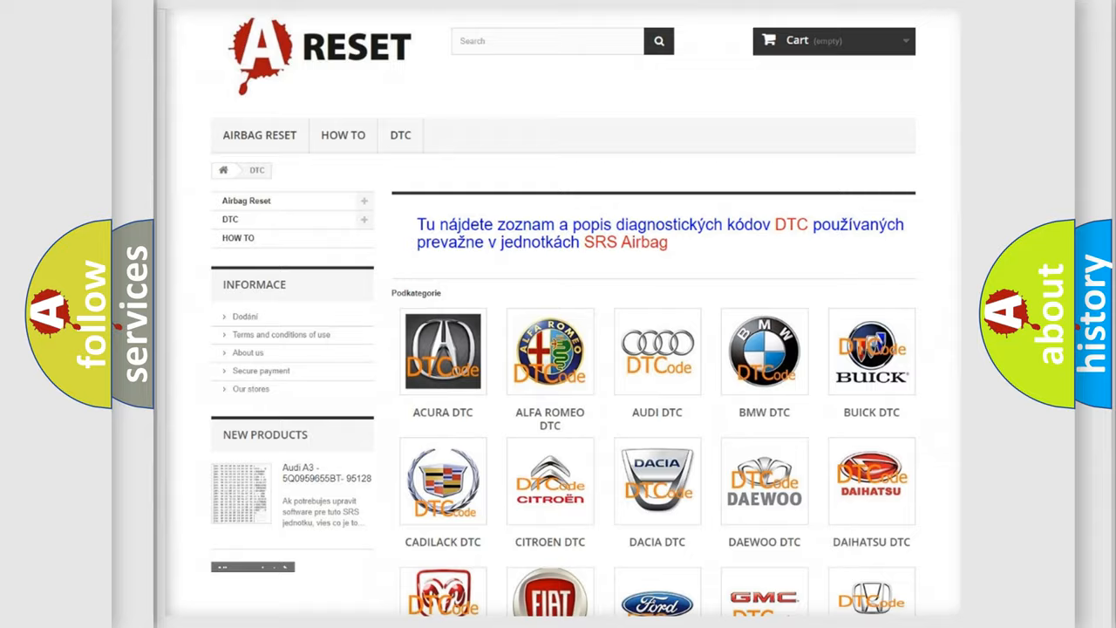
pyautogui.scroll(-3)
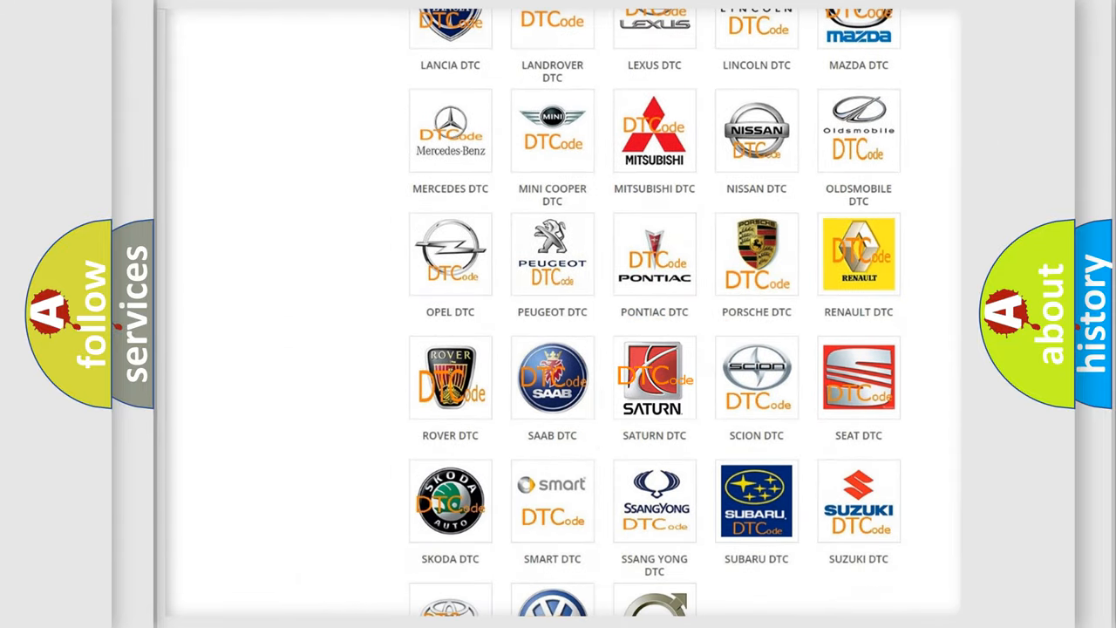
pyautogui.click(653, 376)
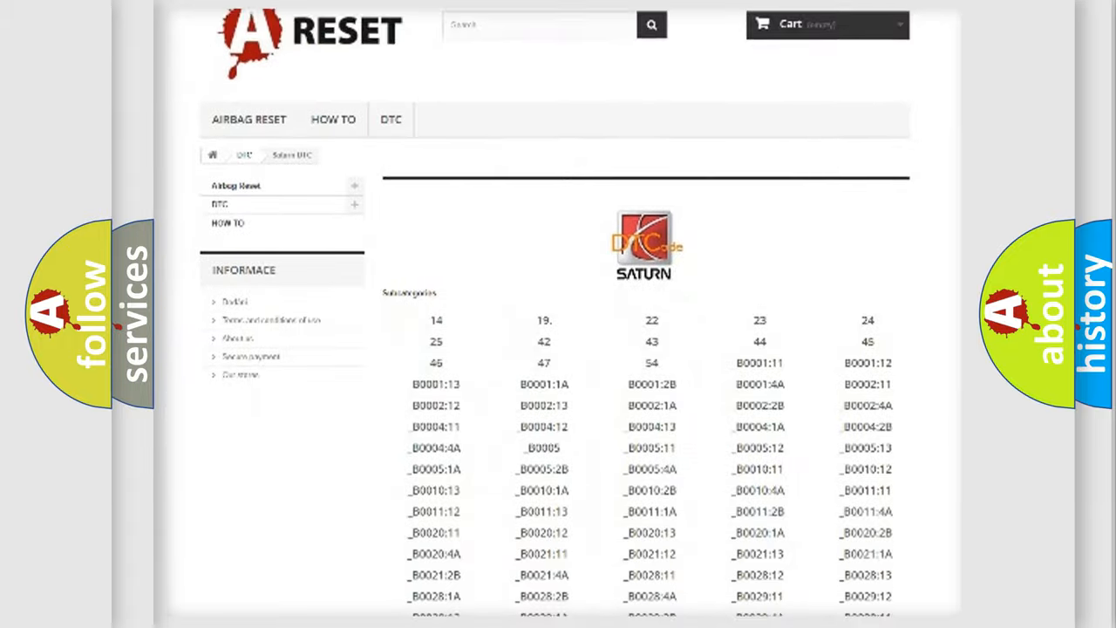
pyautogui.scroll(-3)
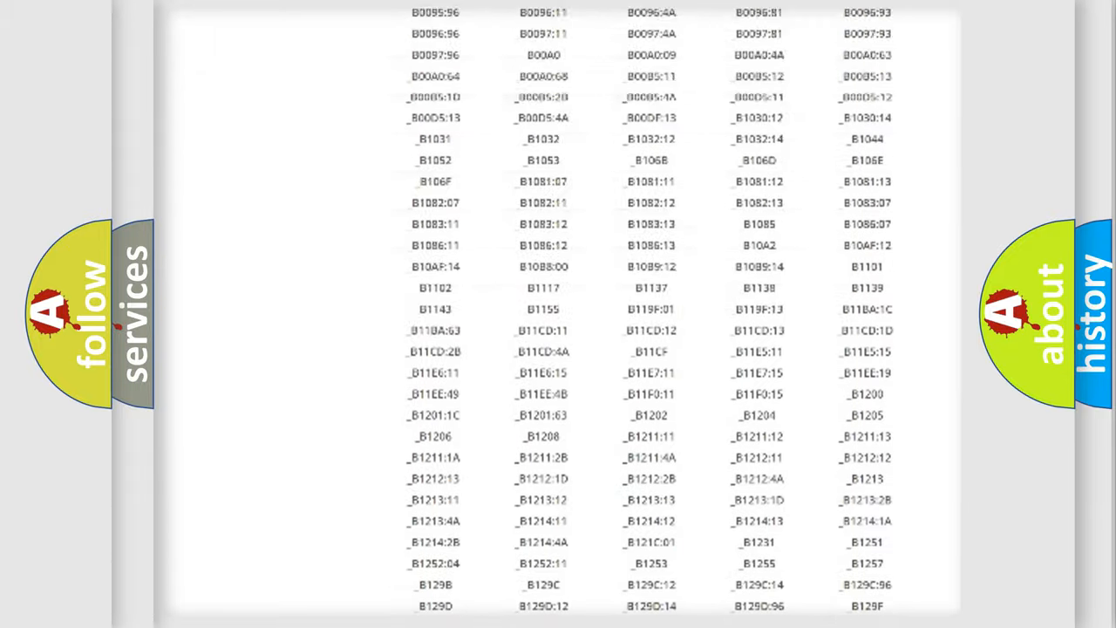
pyautogui.scroll(3)
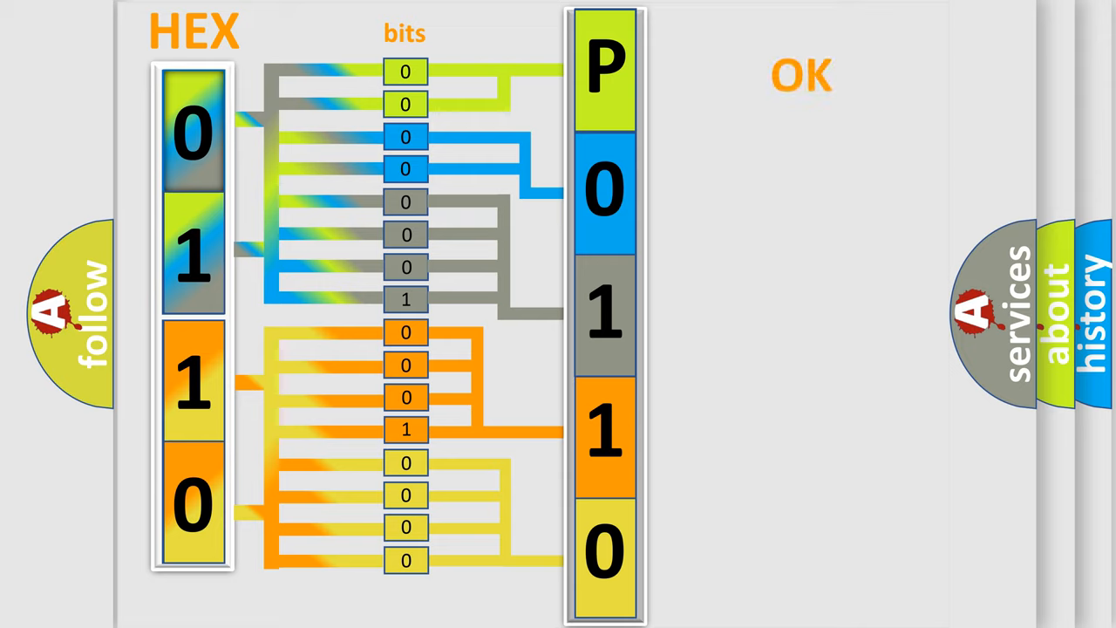
# Advance to the summary slide showing code P0110:11 beside the Saturn logo
pyautogui.click(800, 74)
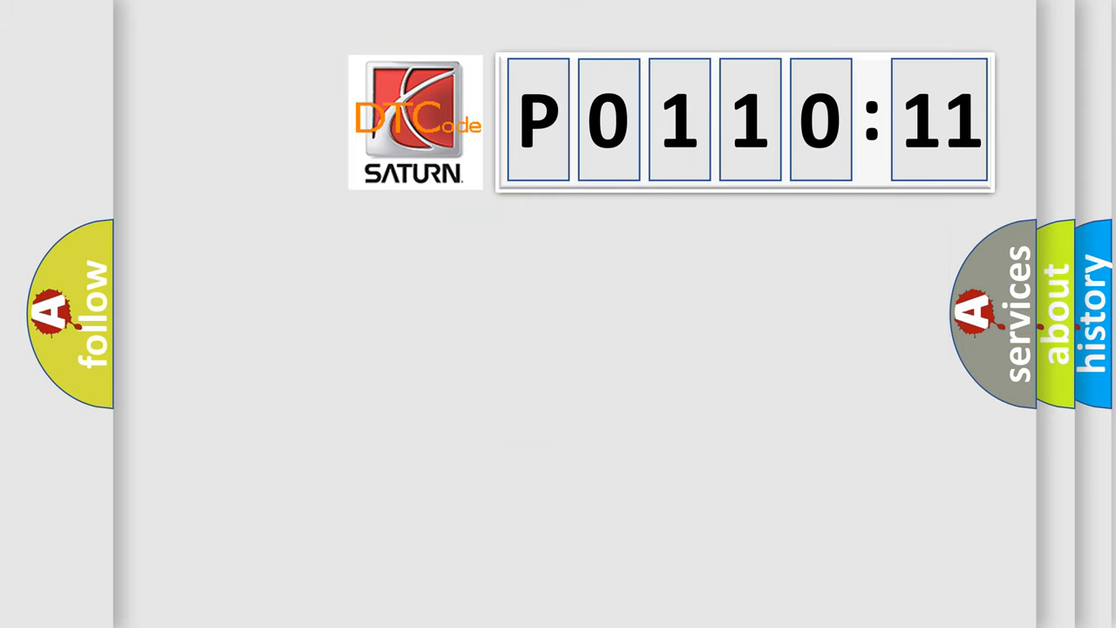